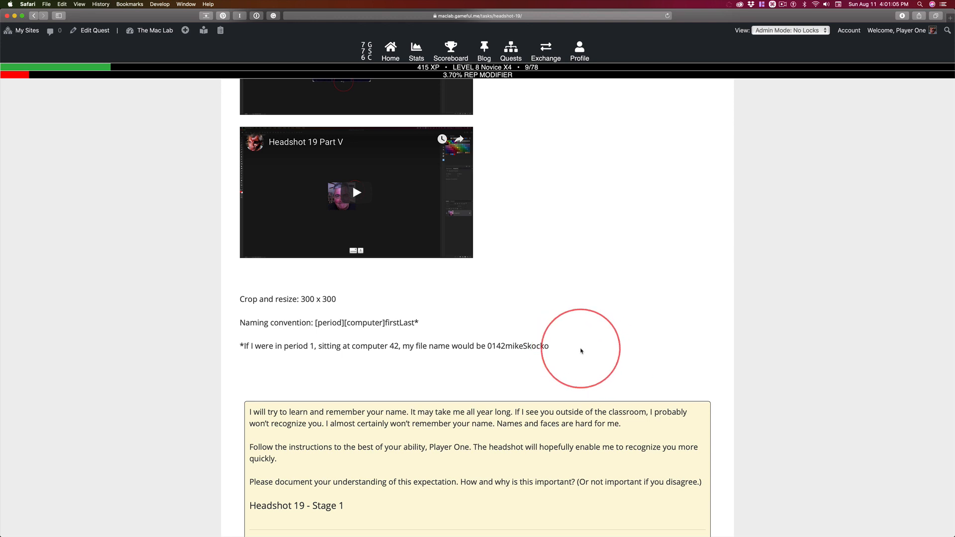
Scroll the Headshot 19 quest page down to the Add a File section
scroll("down", 3)
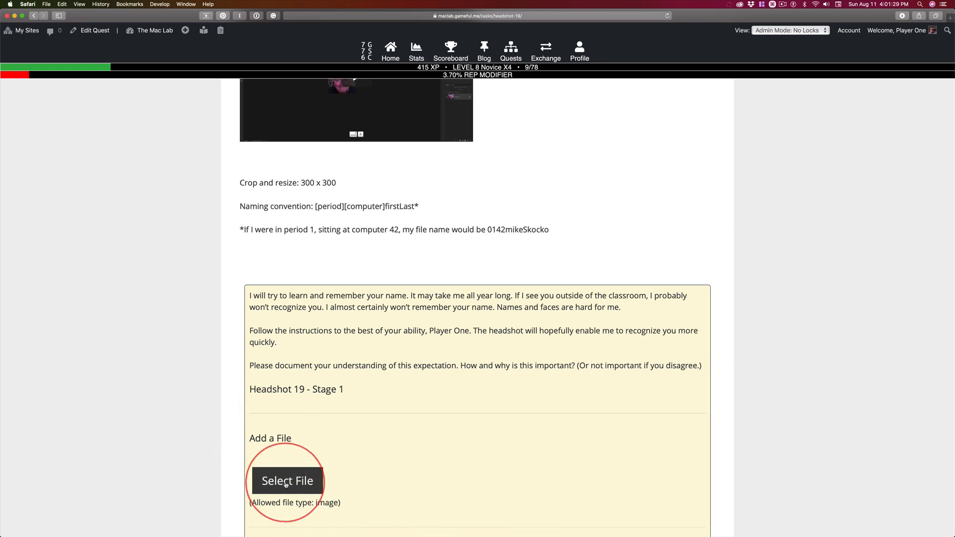
Bring up the Add a File image picker on its Upload Files view
left_click(286, 480)
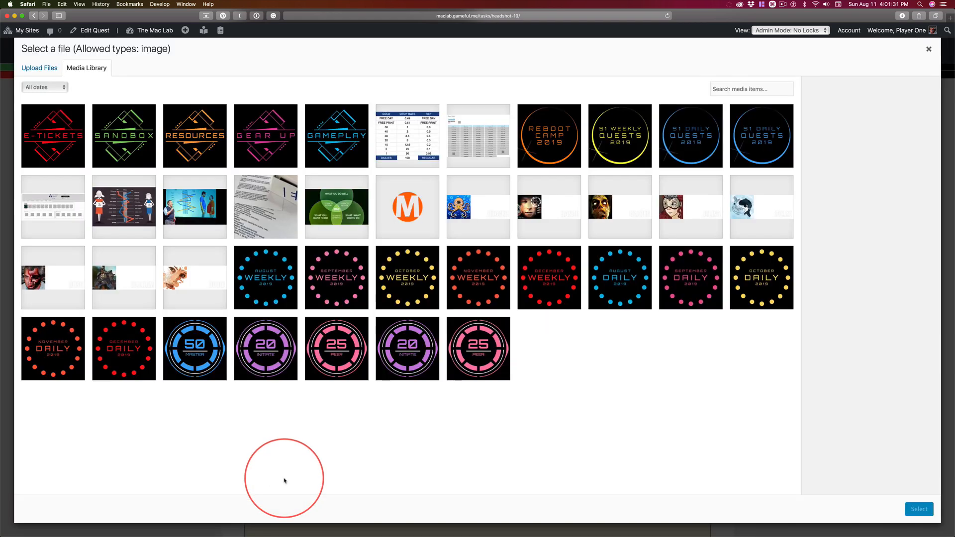
scroll("down", 3)
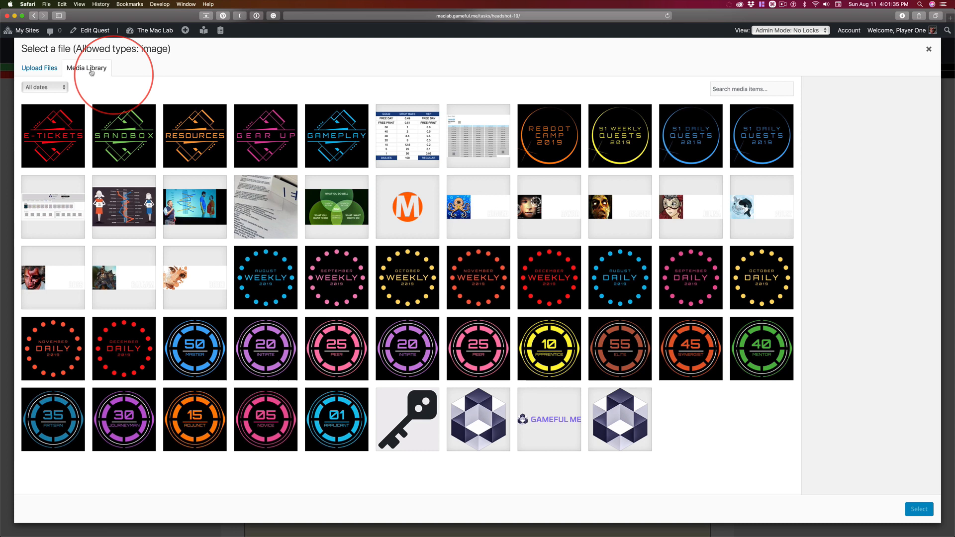
left_click(39, 67)
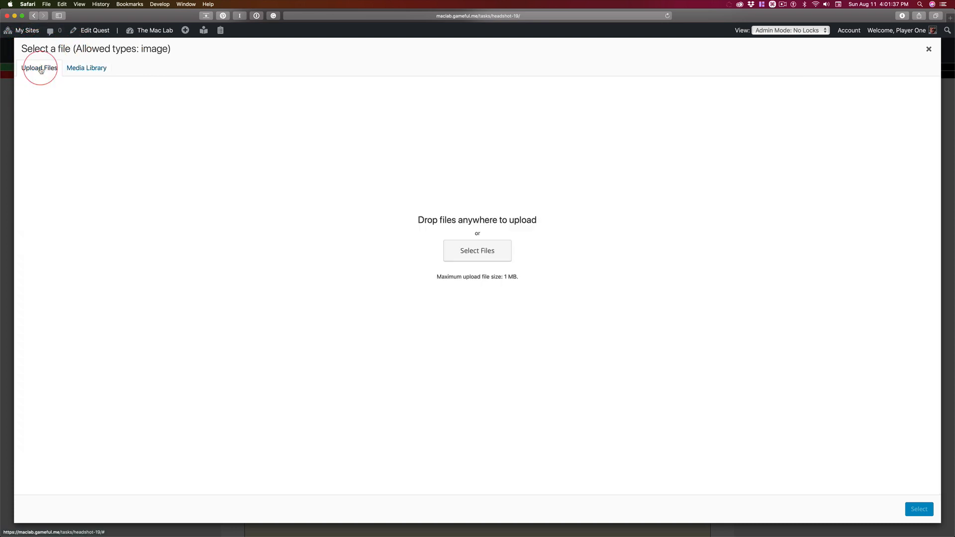
mouse_move(504, 202)
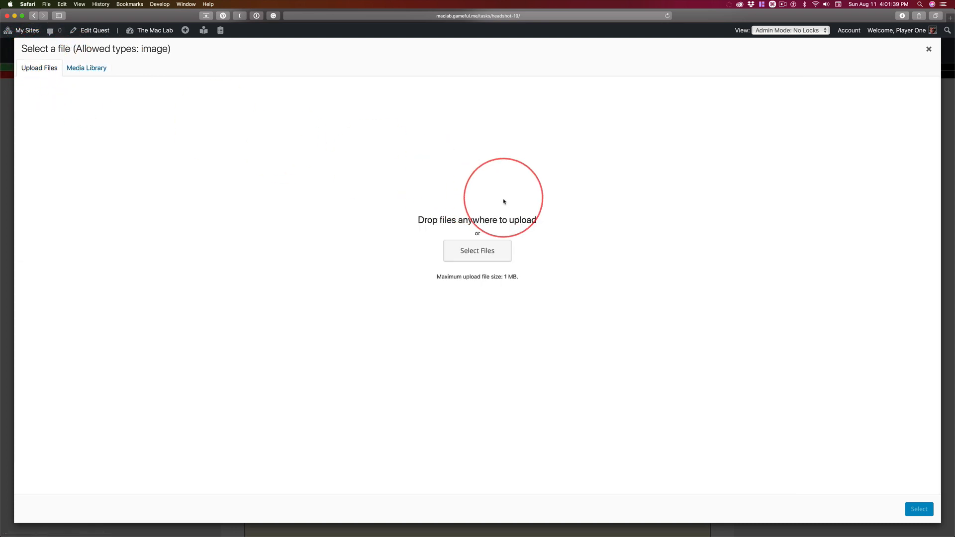
Choose the headshot 0107mikeSkocko.jpg from Documents and upload it to the media library
left_click(477, 251)
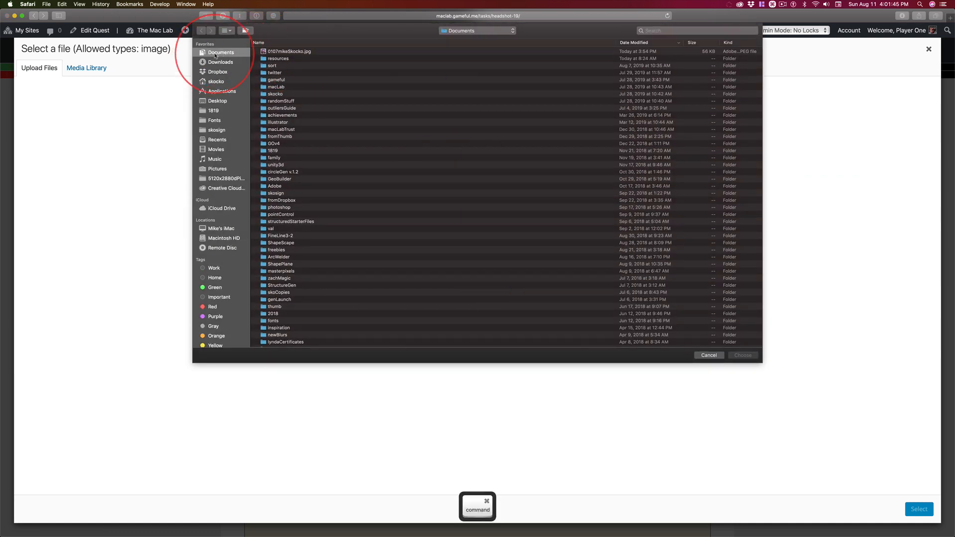
left_click(226, 31)
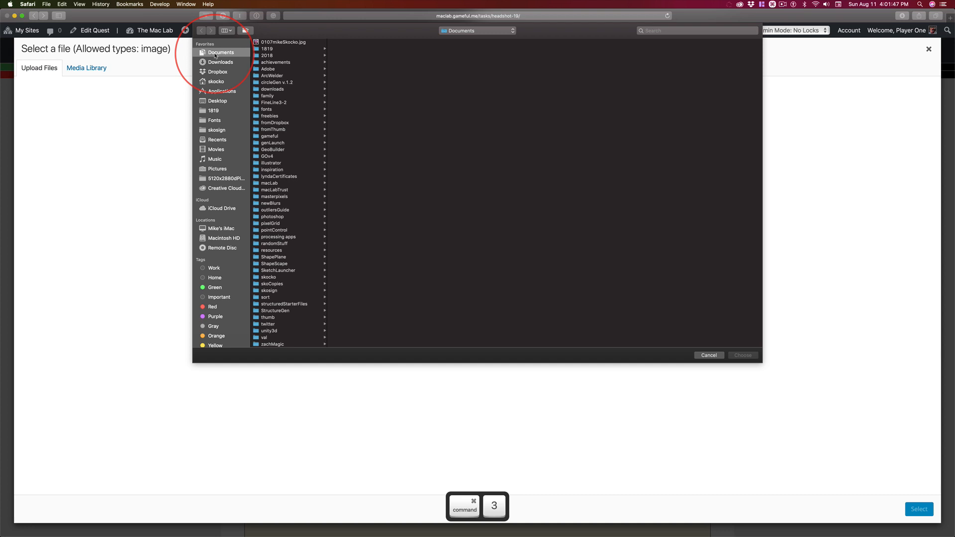
left_click(284, 42)
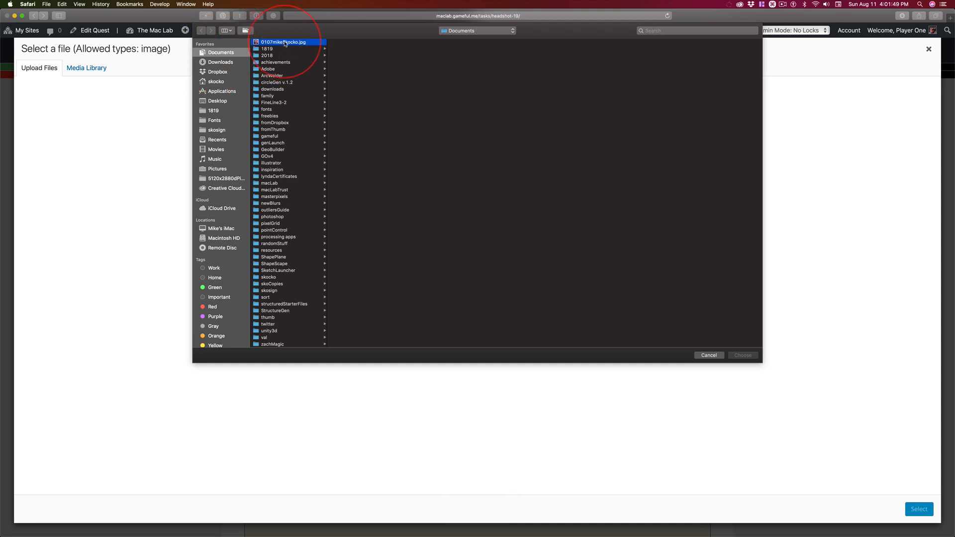
left_click(284, 42)
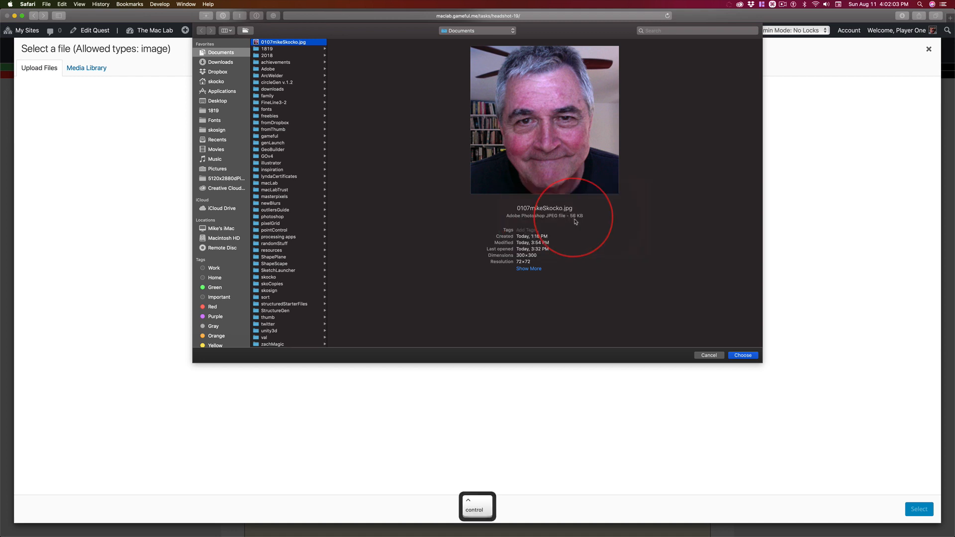
left_click(742, 355)
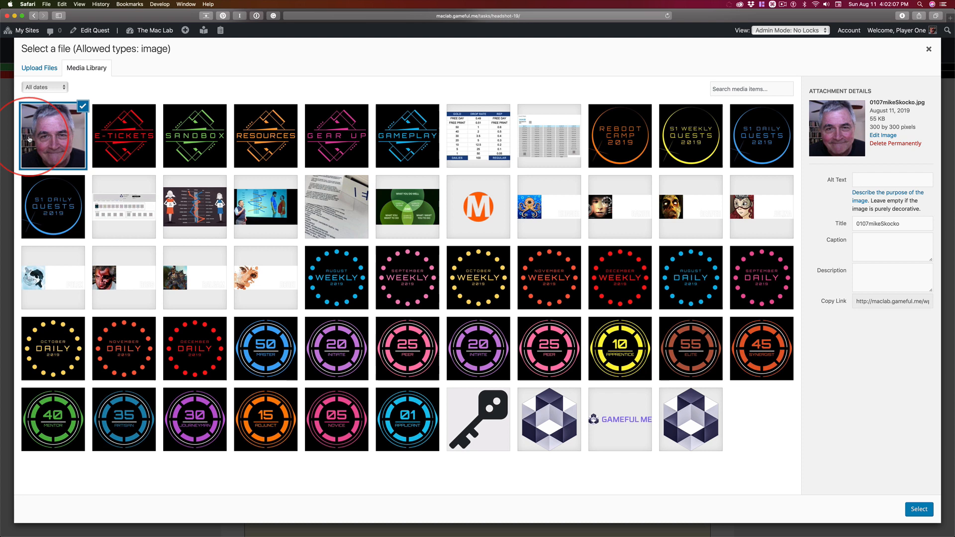
mouse_move(858, 141)
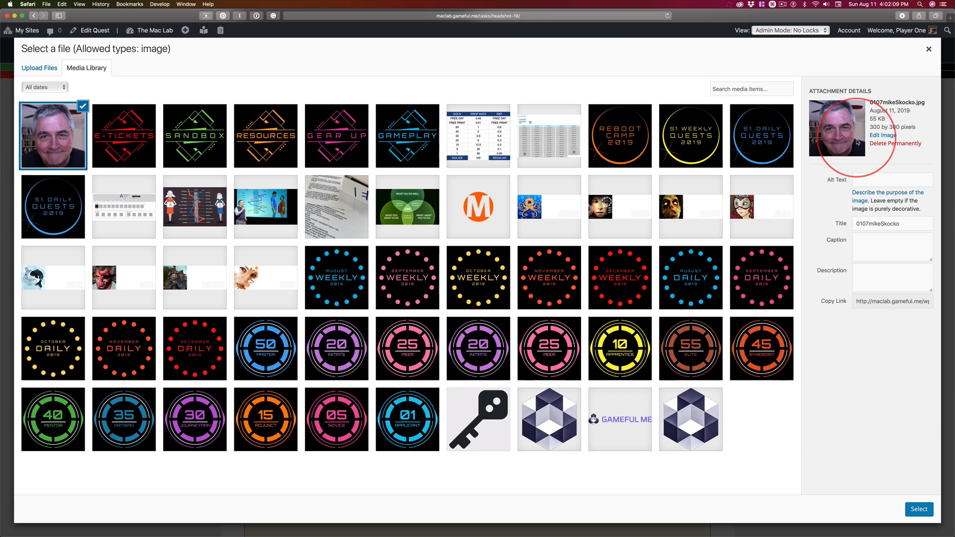
mouse_move(919, 162)
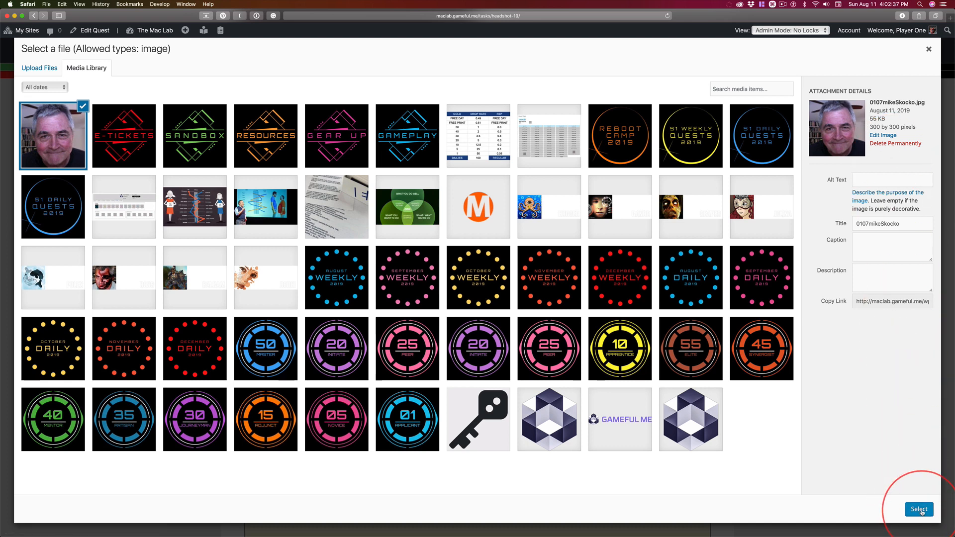
Attach the uploaded headshot to the quest's Stage 1 Add a File field
left_click(918, 510)
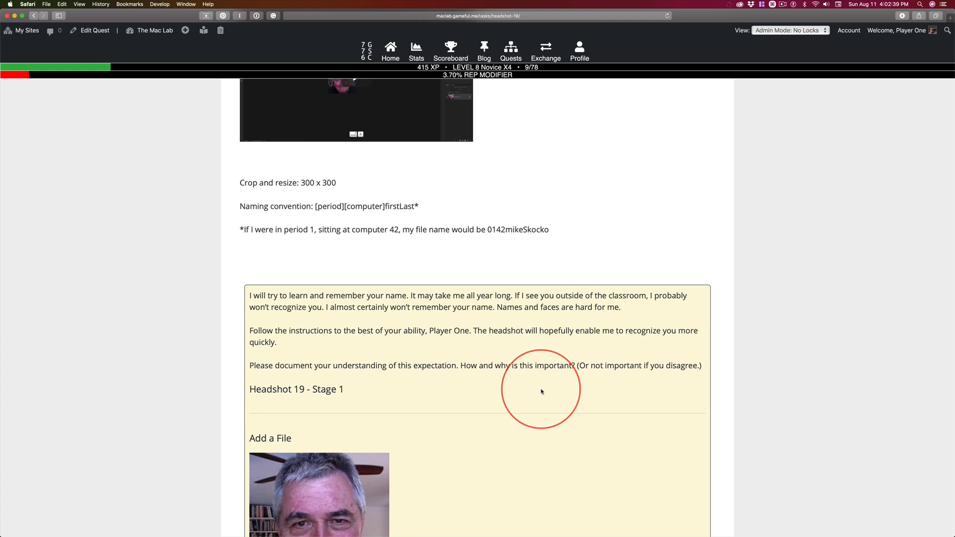
scroll("down", 3)
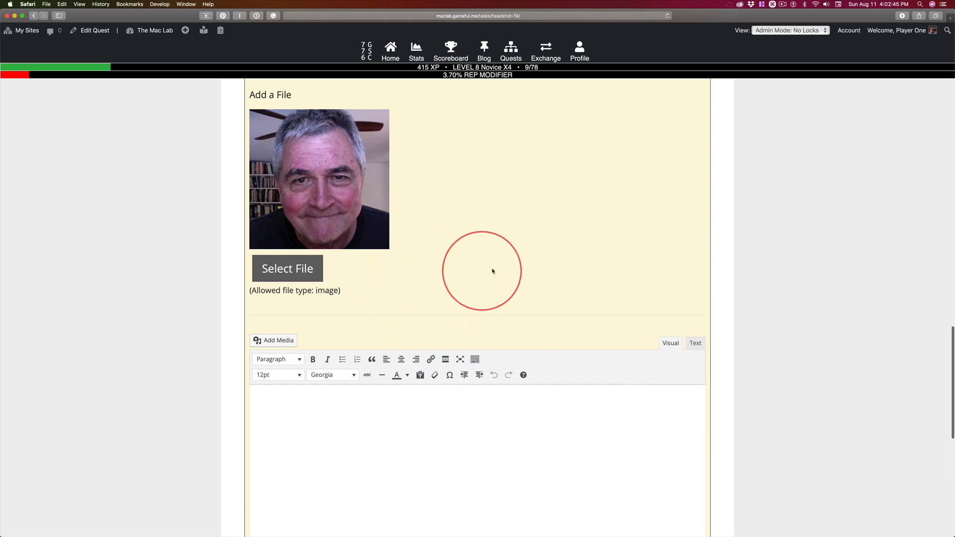
mouse_move(657, 361)
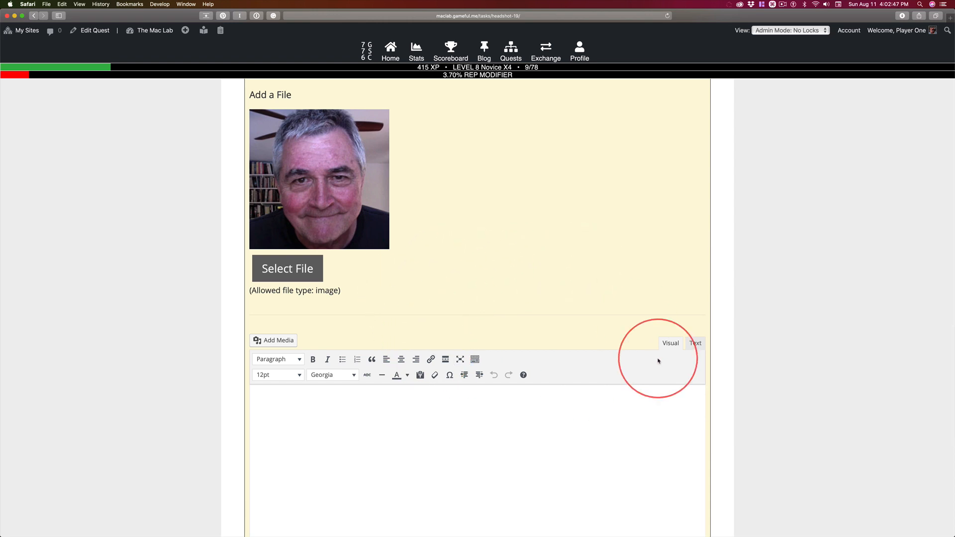